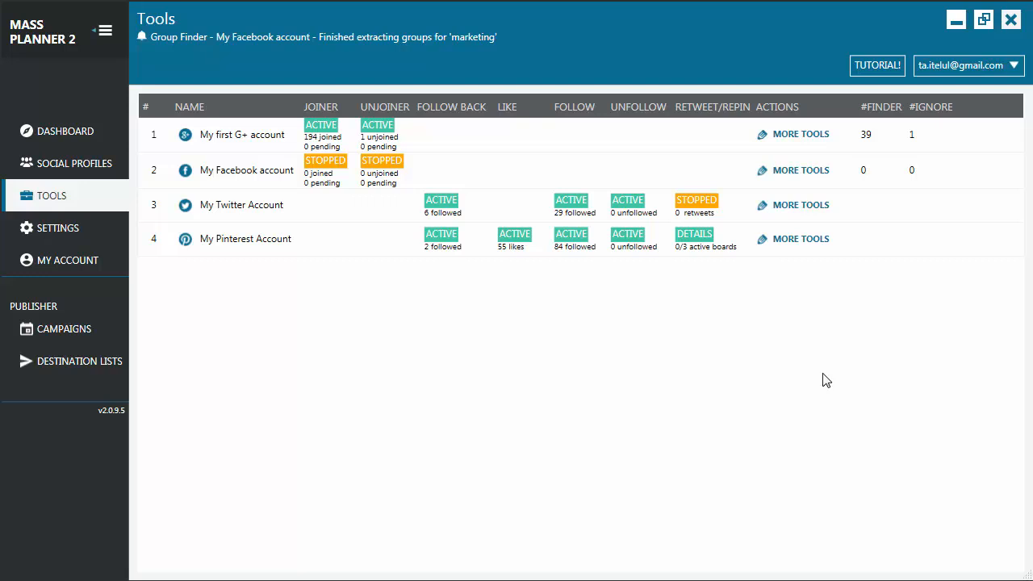
mouse_move(88, 202)
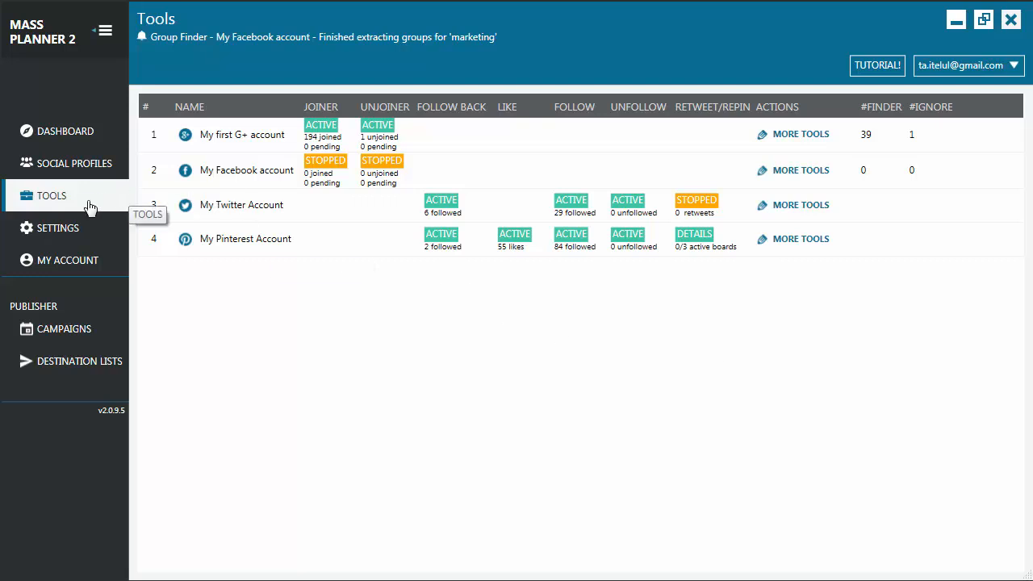
mouse_move(208, 260)
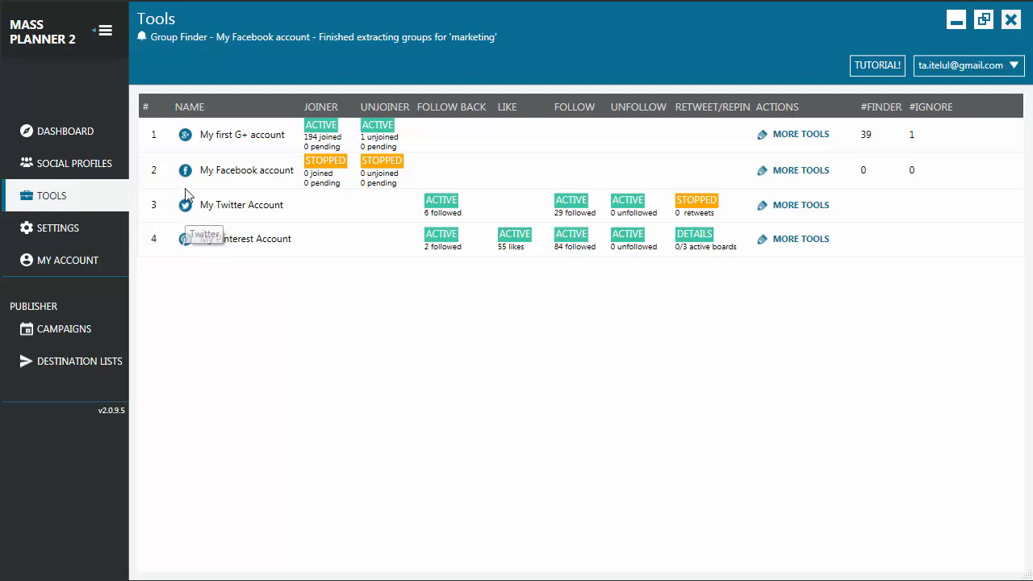
mouse_move(185, 135)
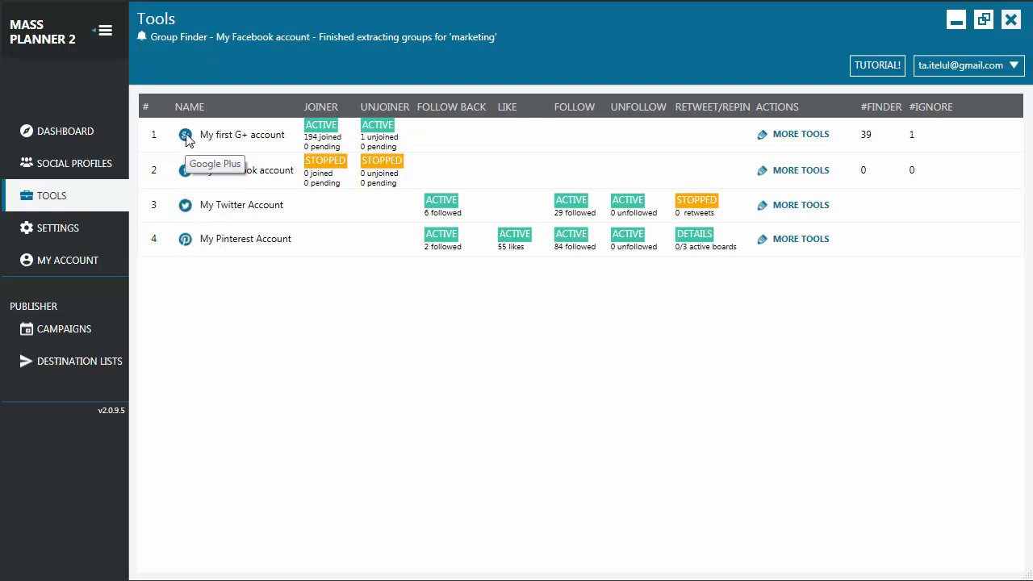
mouse_move(331, 291)
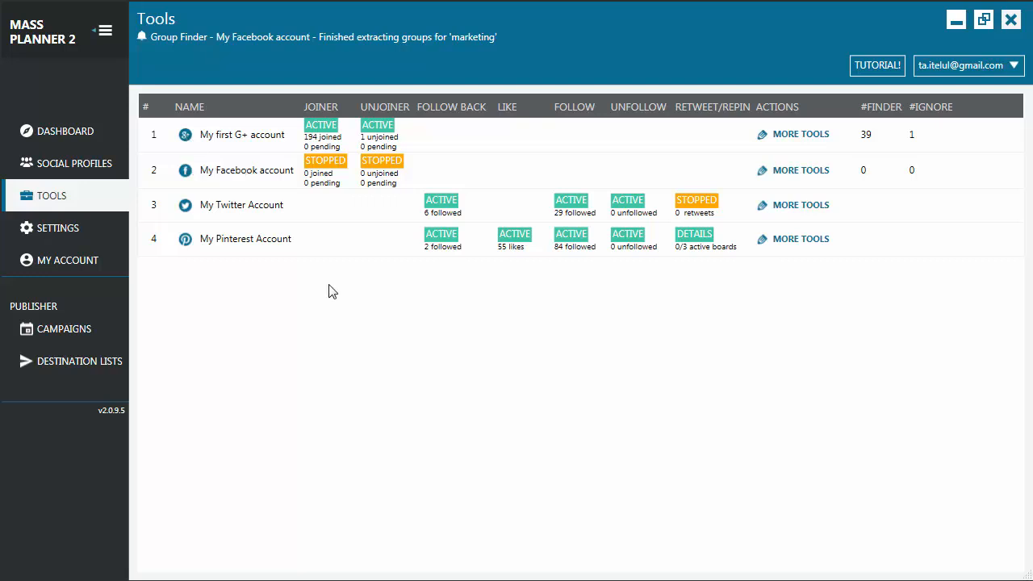
mouse_move(242, 135)
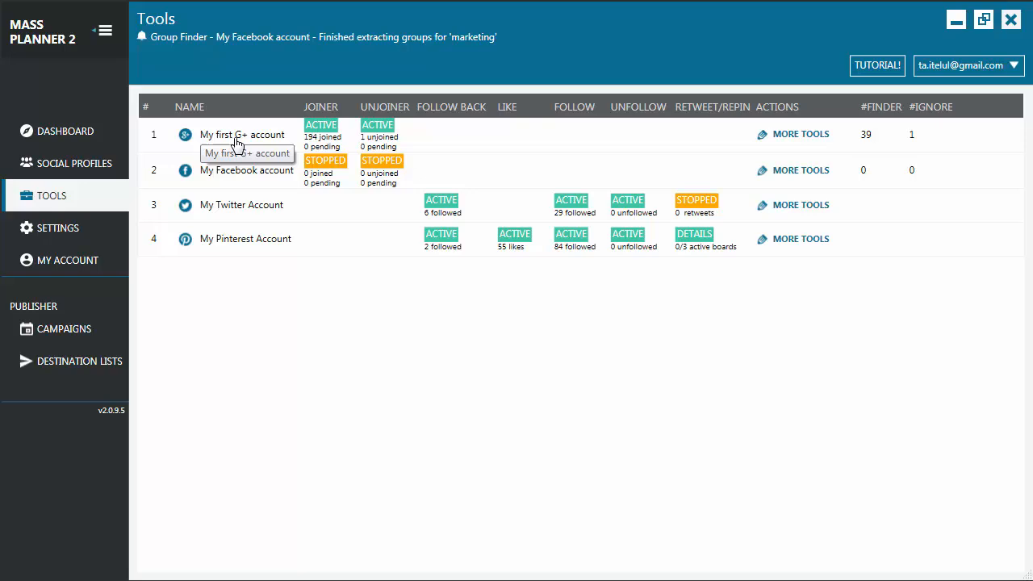
mouse_move(246, 144)
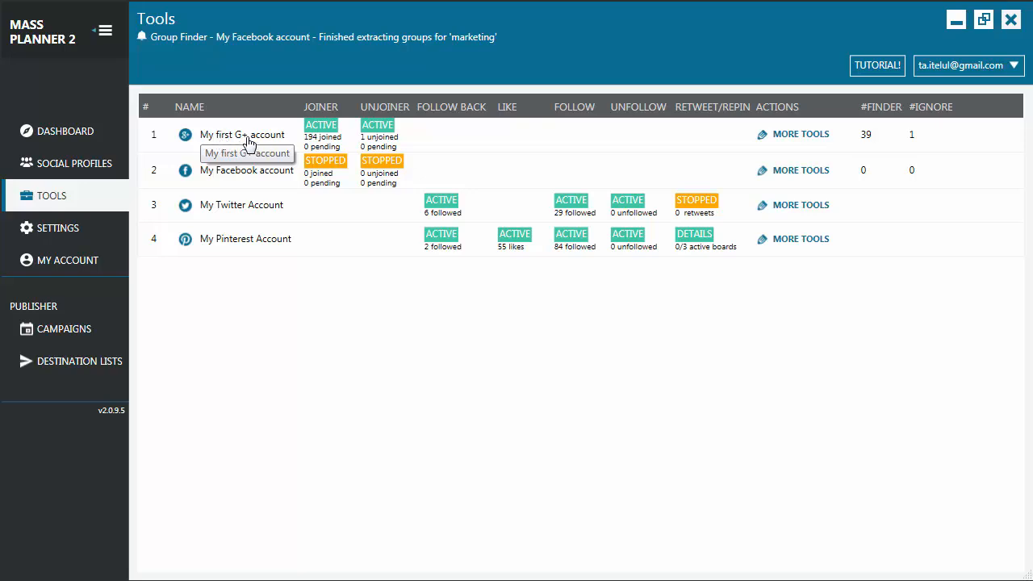
mouse_move(796, 136)
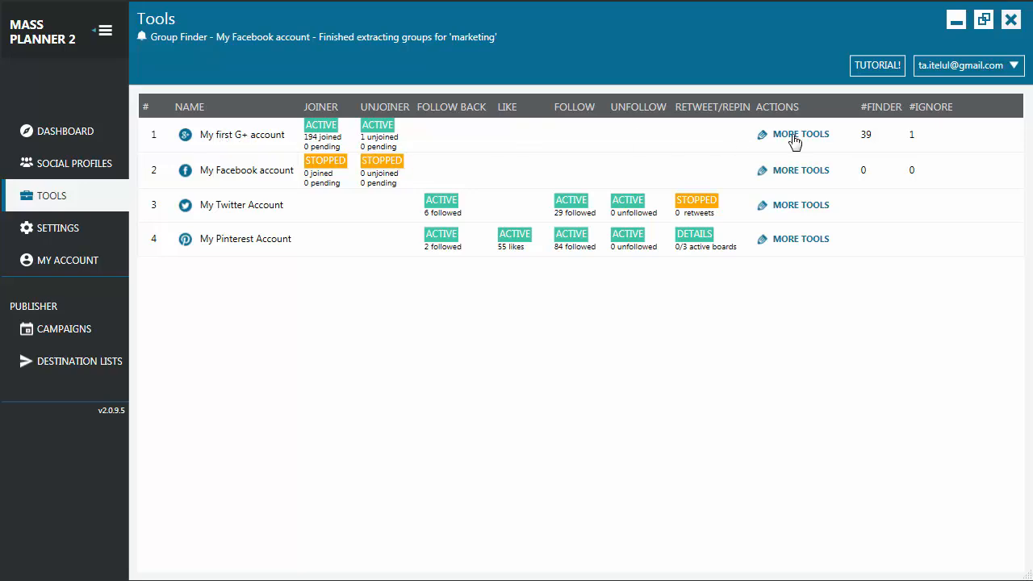
- Review the G+ account's Group Joiner, Group Unjoiner, Ignored Groups and Notifications Off tools
left_click(800, 134)
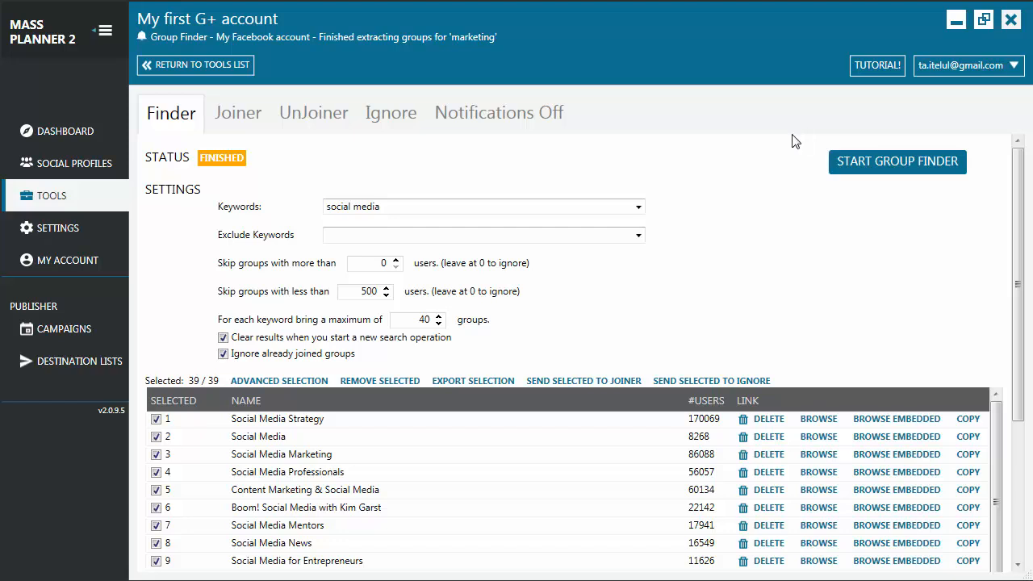
mouse_move(170, 121)
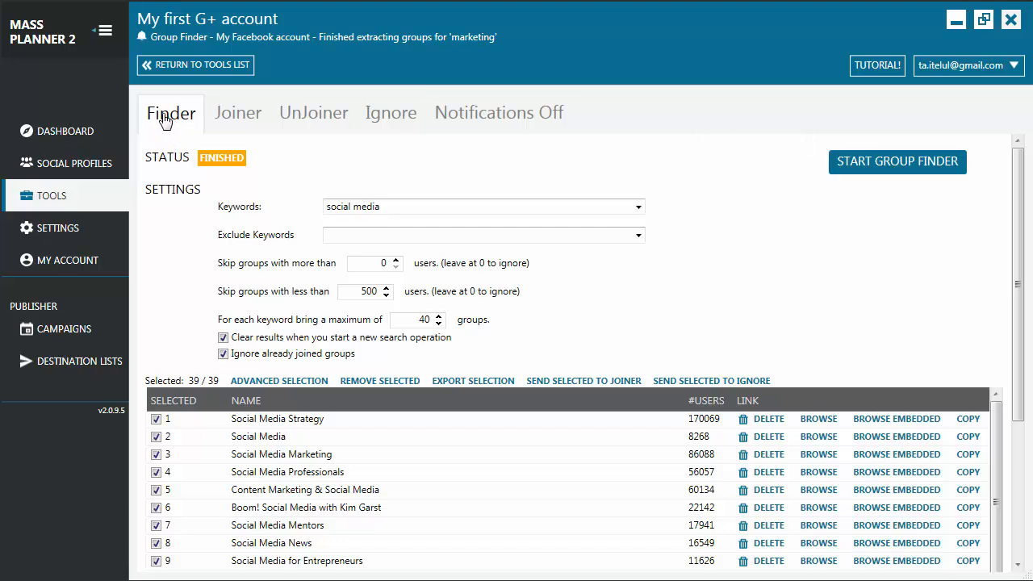
left_click(236, 112)
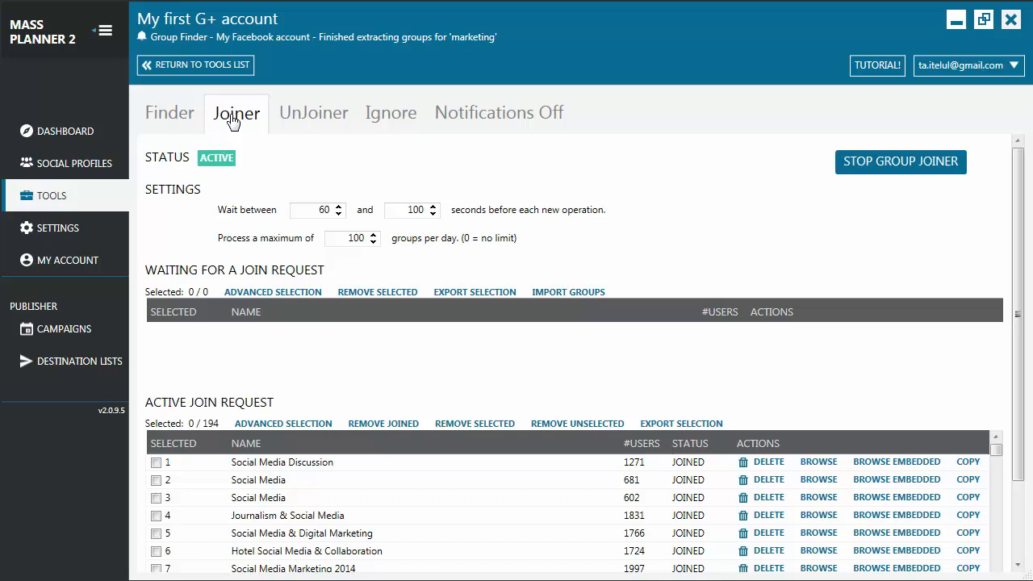
left_click(312, 112)
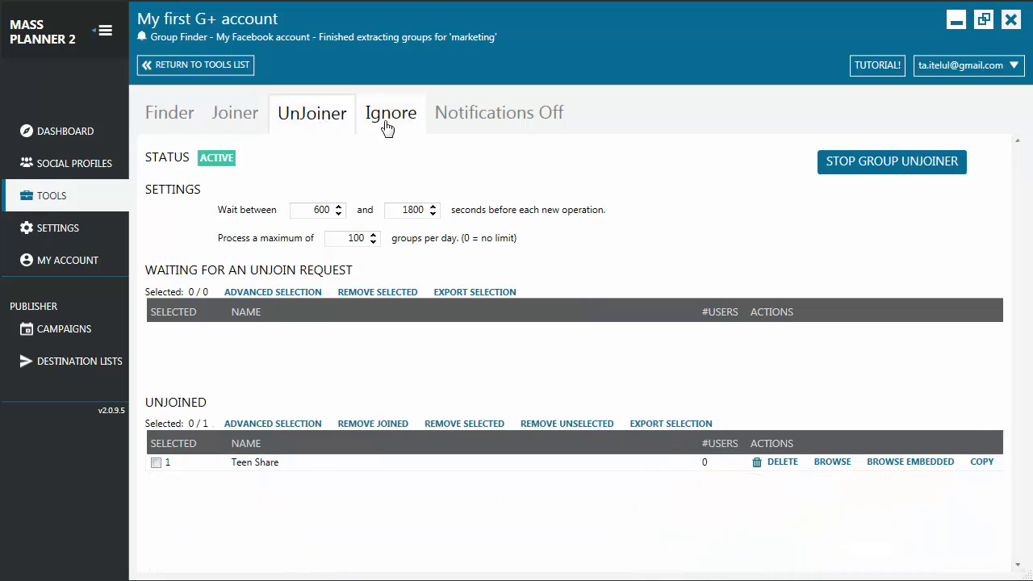
left_click(390, 112)
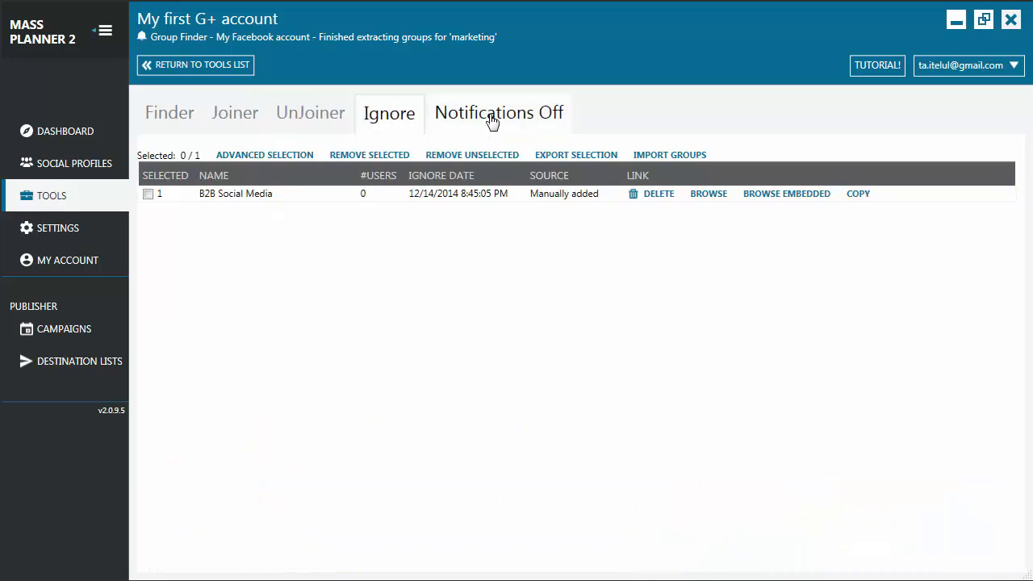
left_click(497, 112)
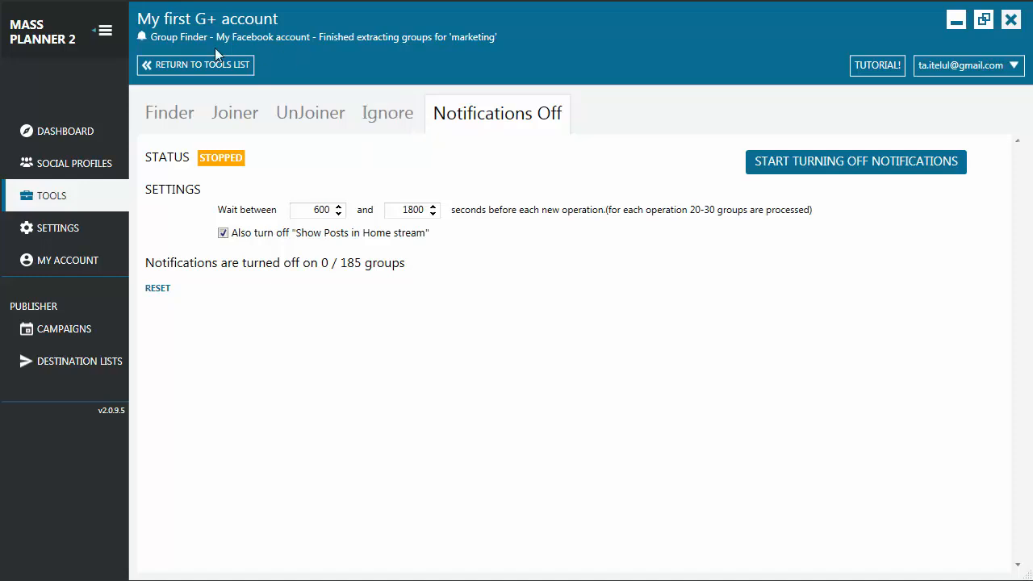
- View My Twitter Account's auto-retweet settings, then return to the Tools list
left_click(194, 65)
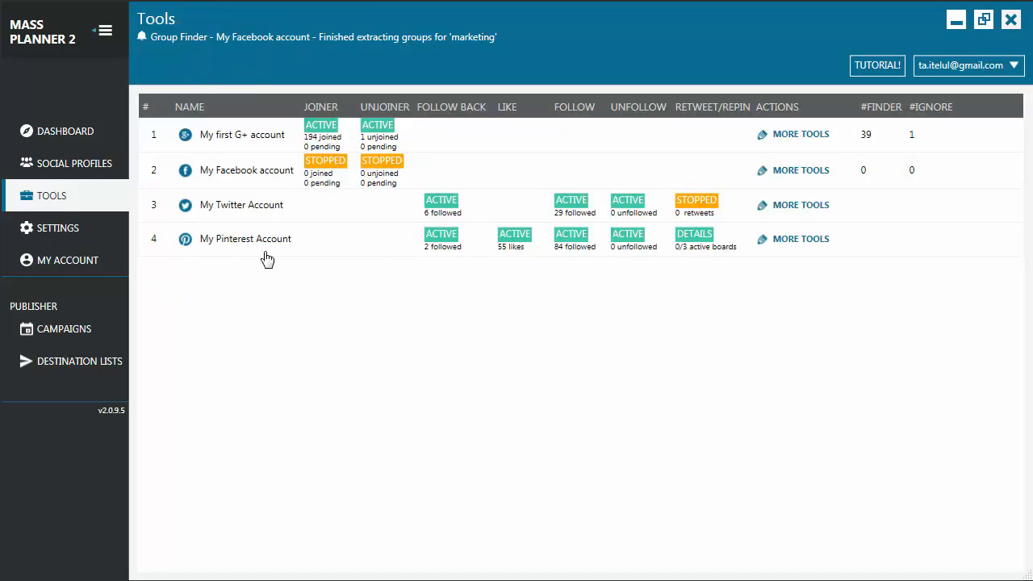
mouse_move(182, 210)
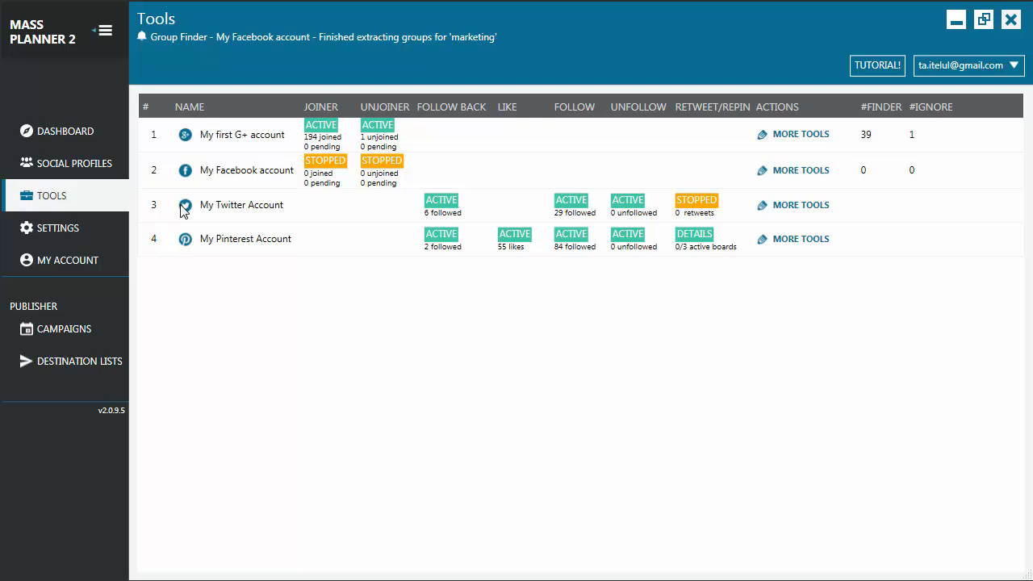
mouse_move(378, 195)
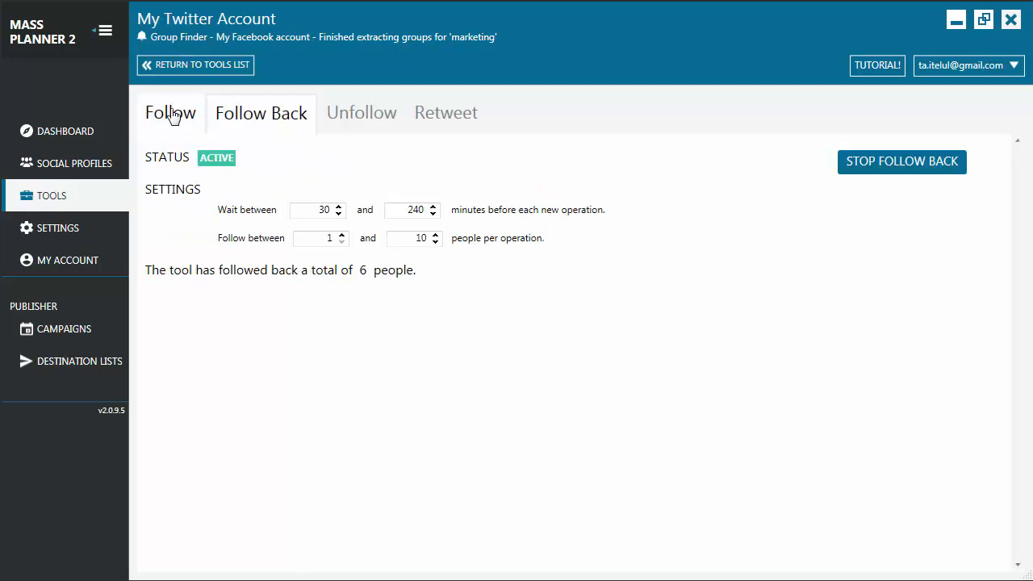
left_click(444, 112)
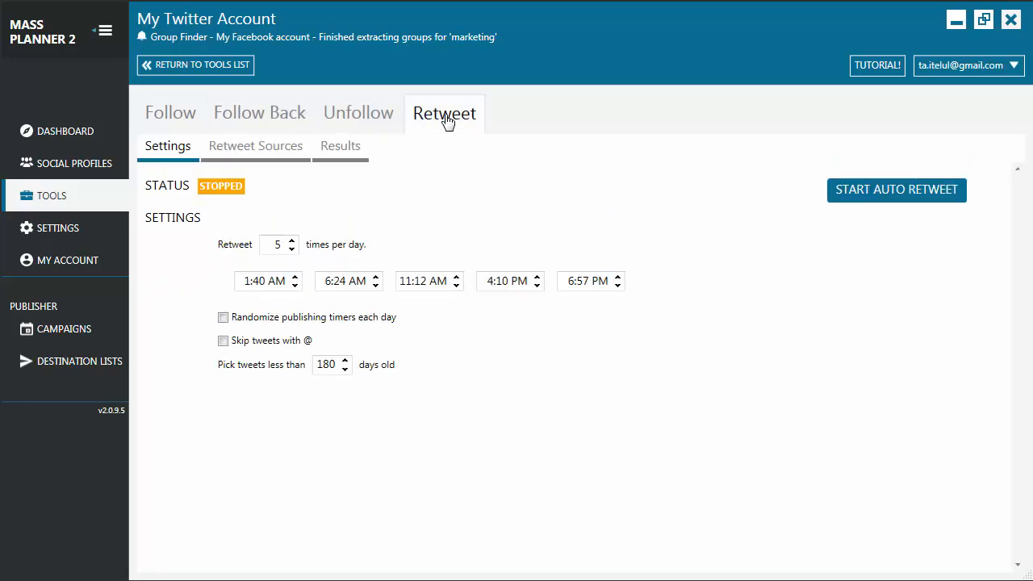
left_click(195, 64)
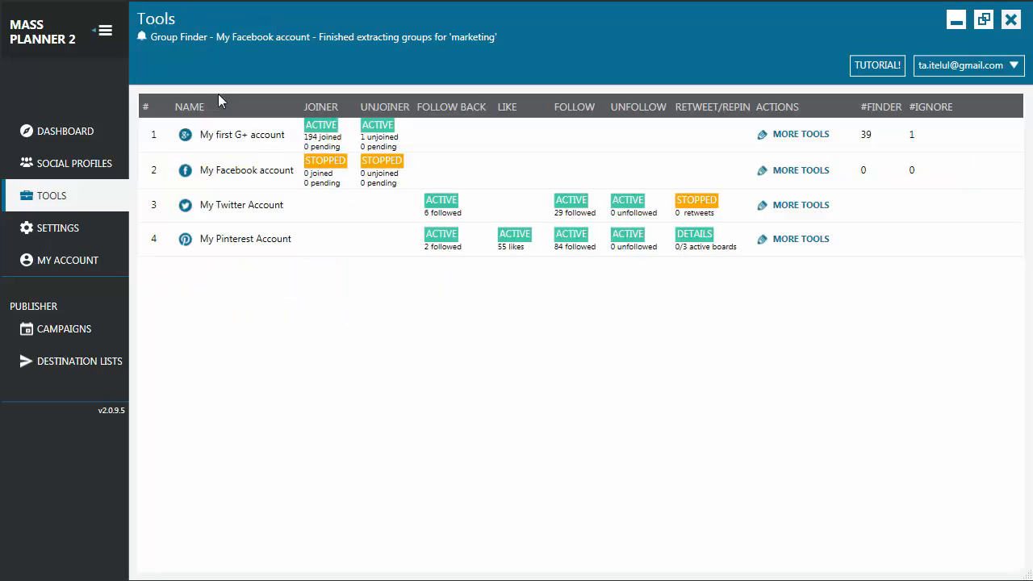
mouse_move(369, 312)
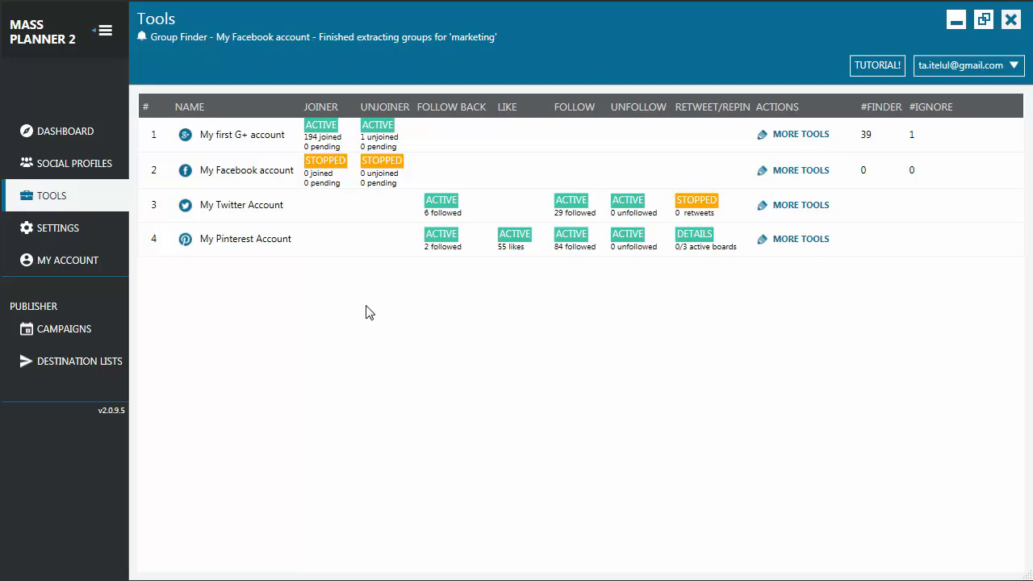
mouse_move(321, 129)
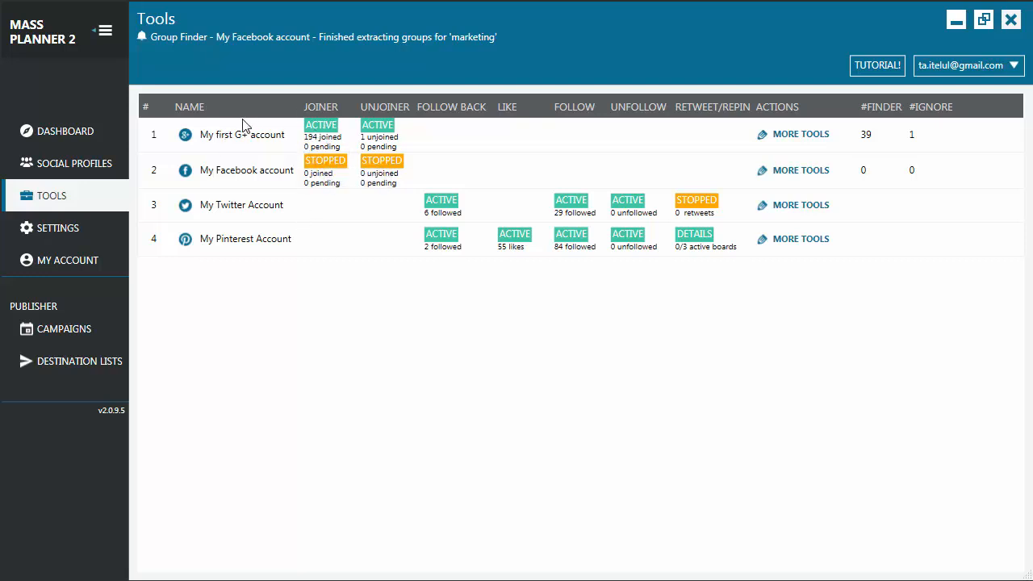
mouse_move(331, 176)
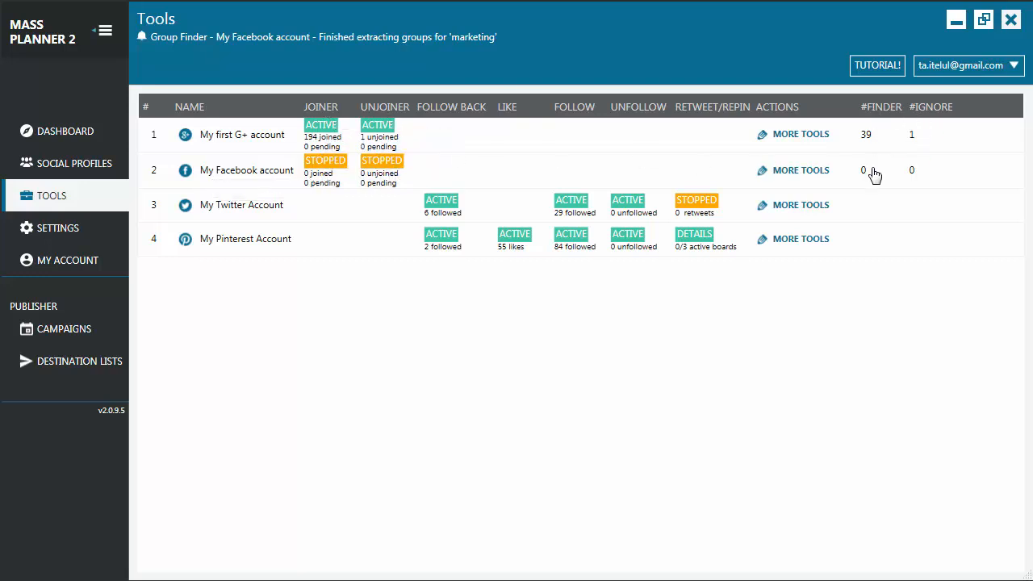
mouse_move(343, 174)
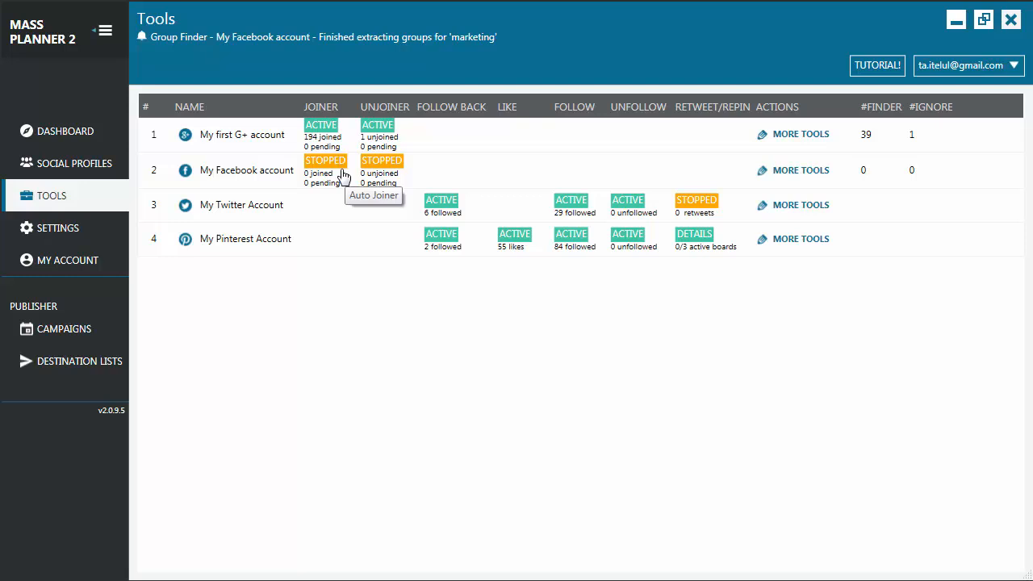
mouse_move(327, 125)
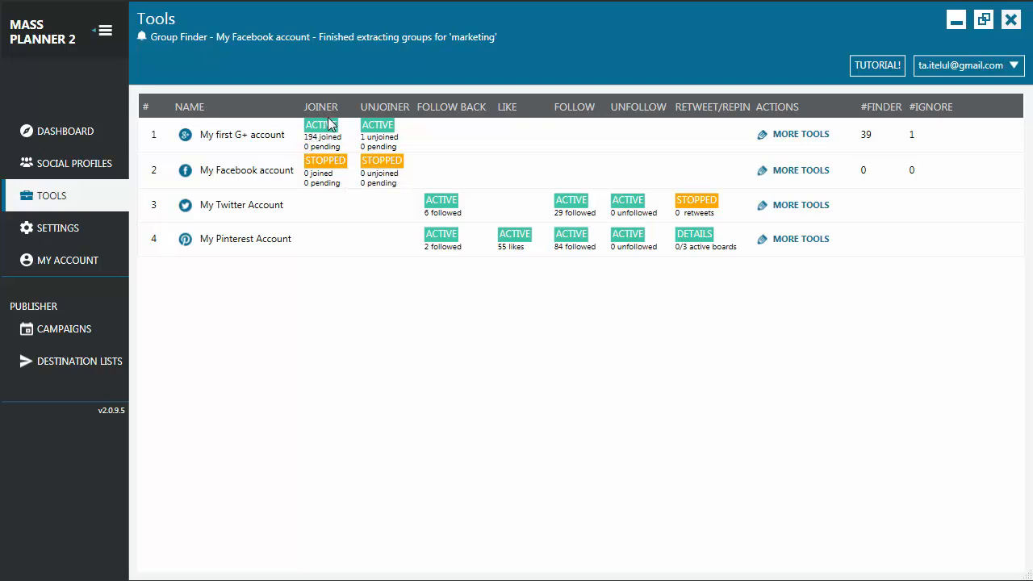
mouse_move(321, 129)
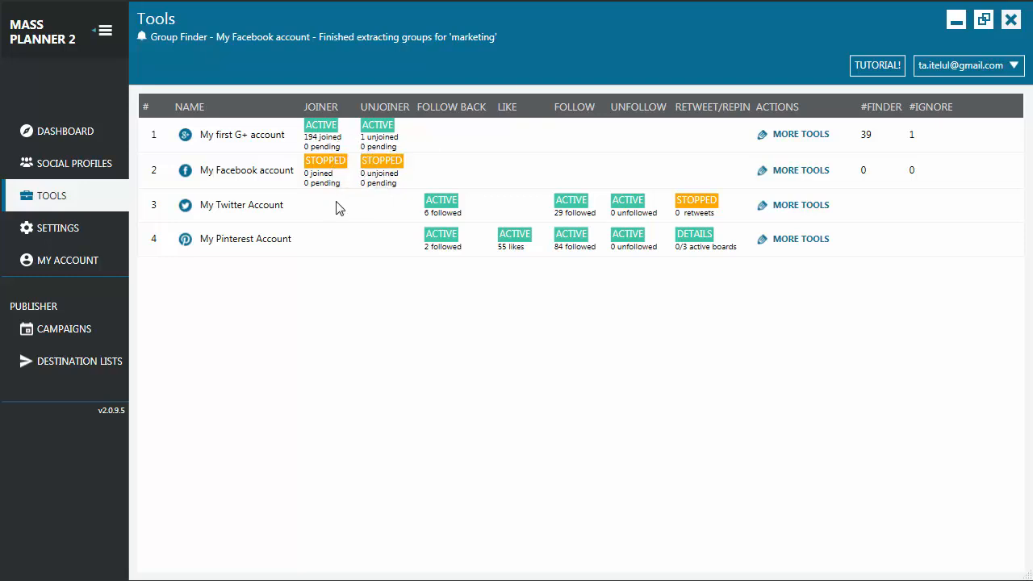
mouse_move(321, 129)
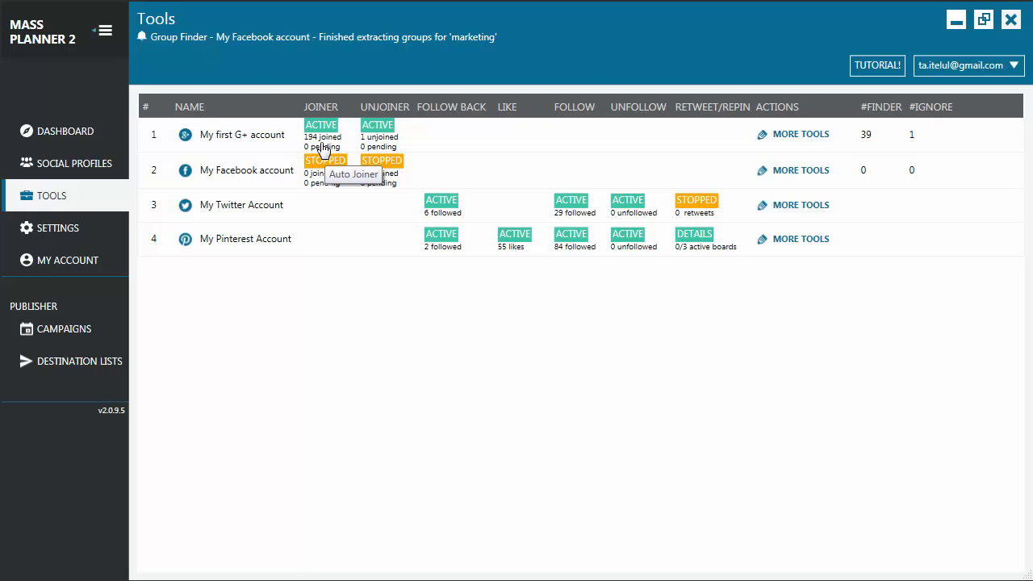
mouse_move(377, 135)
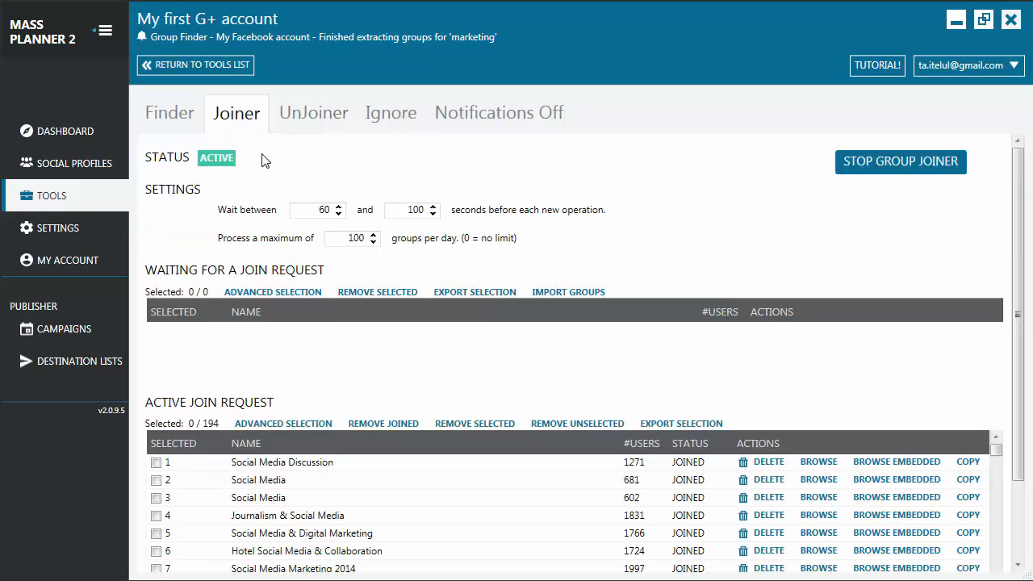
- Open My Pinterest Account's active Auto Follow settings: 20–60 minute wait, 1–9 follows
left_click(194, 65)
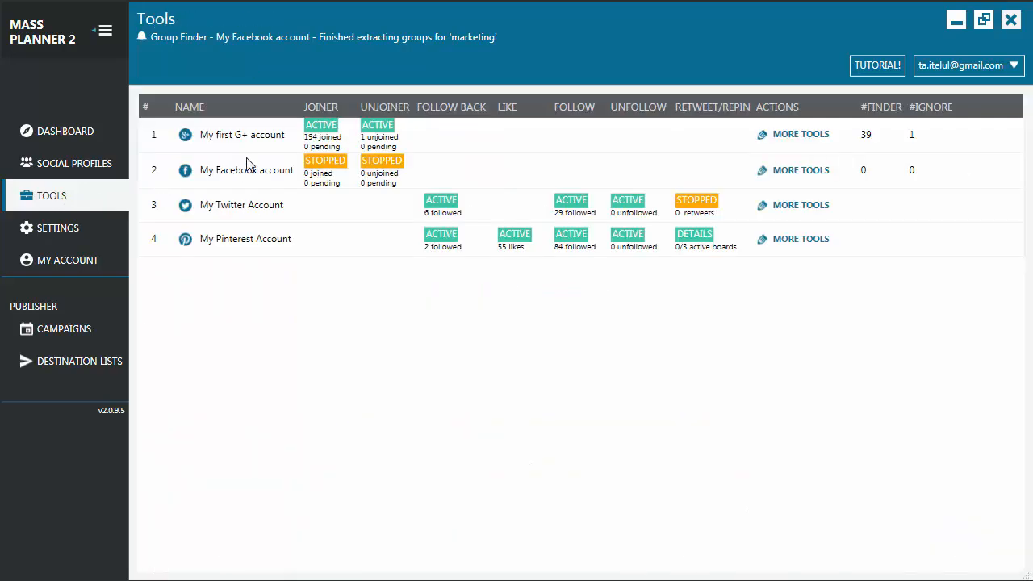
left_click(801, 134)
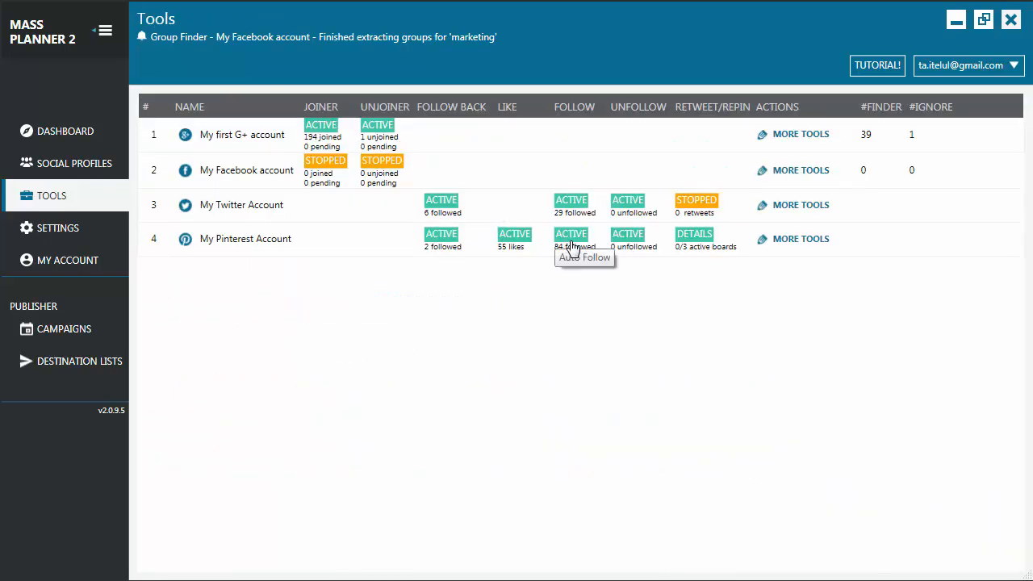
mouse_move(573, 240)
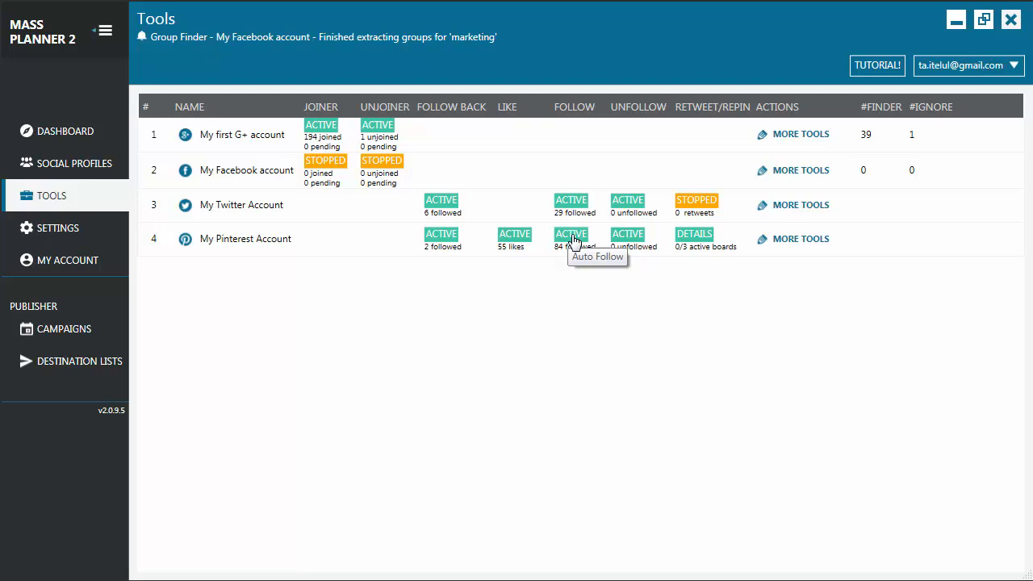
left_click(571, 238)
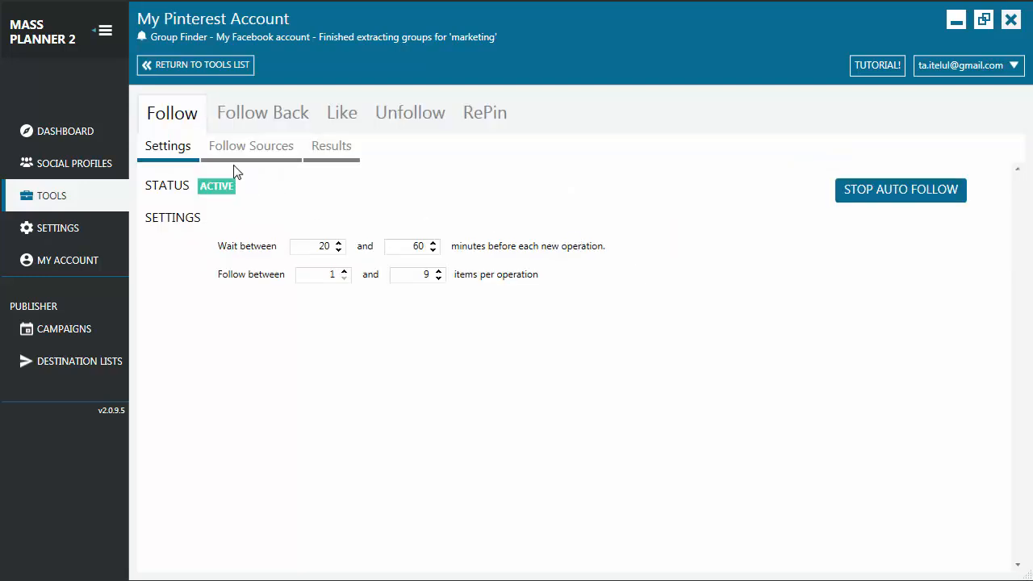
mouse_move(51, 195)
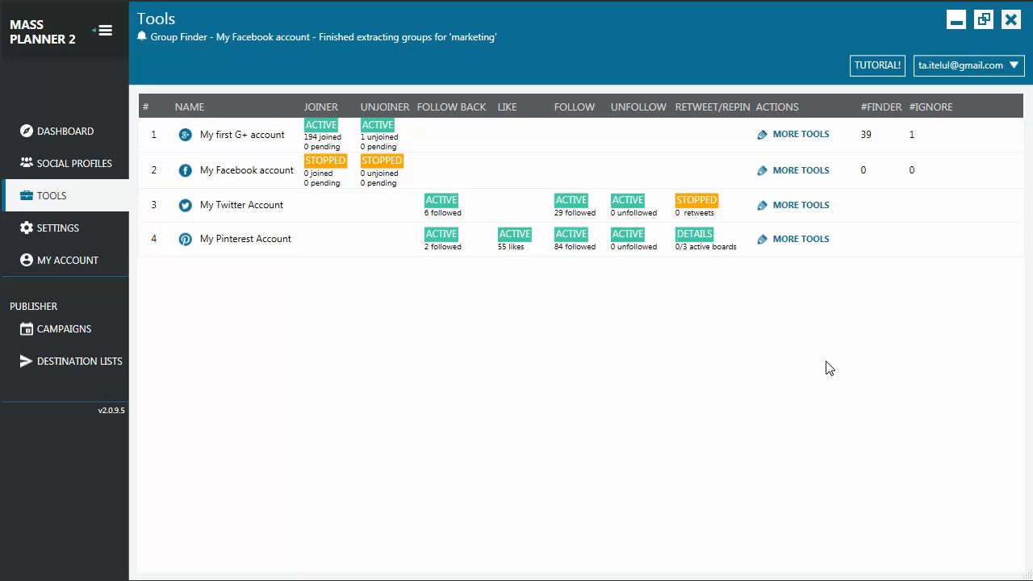
mouse_move(694, 238)
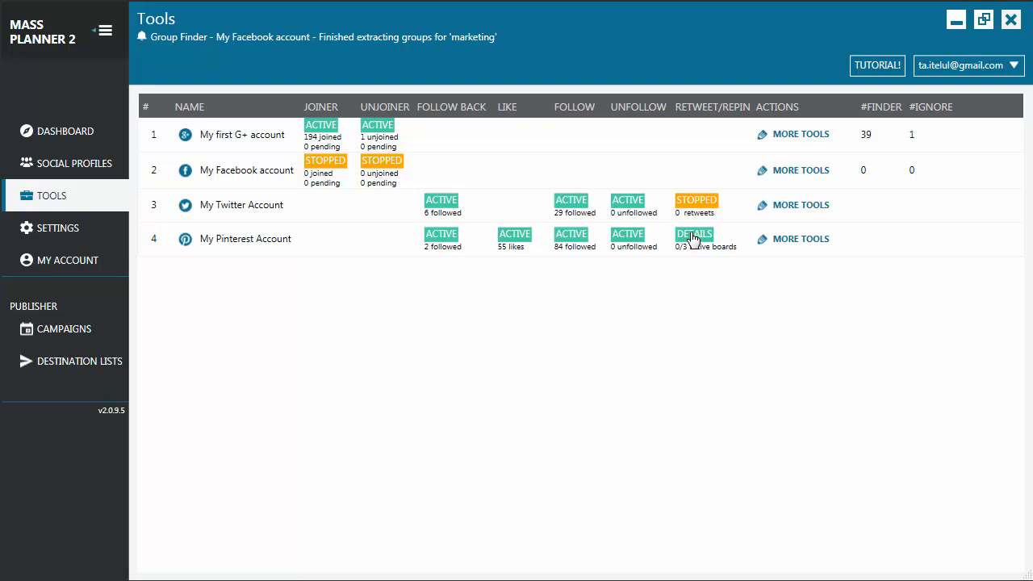
mouse_move(531, 310)
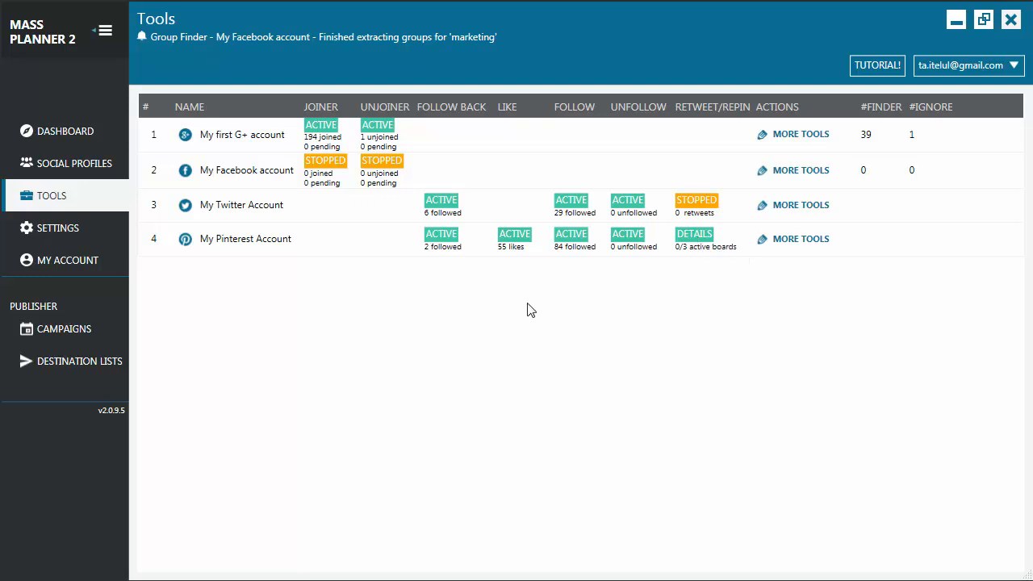
mouse_move(476, 323)
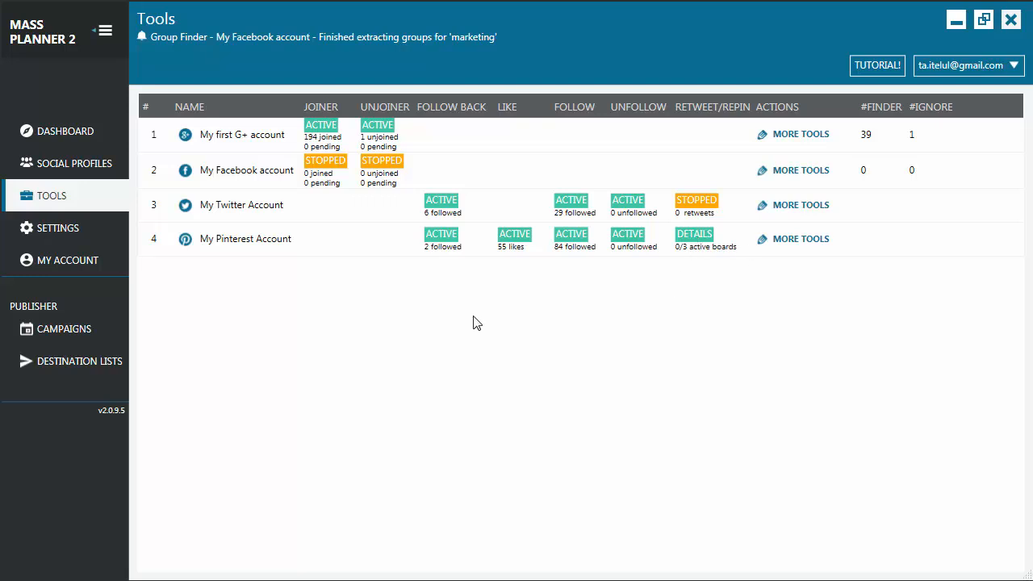